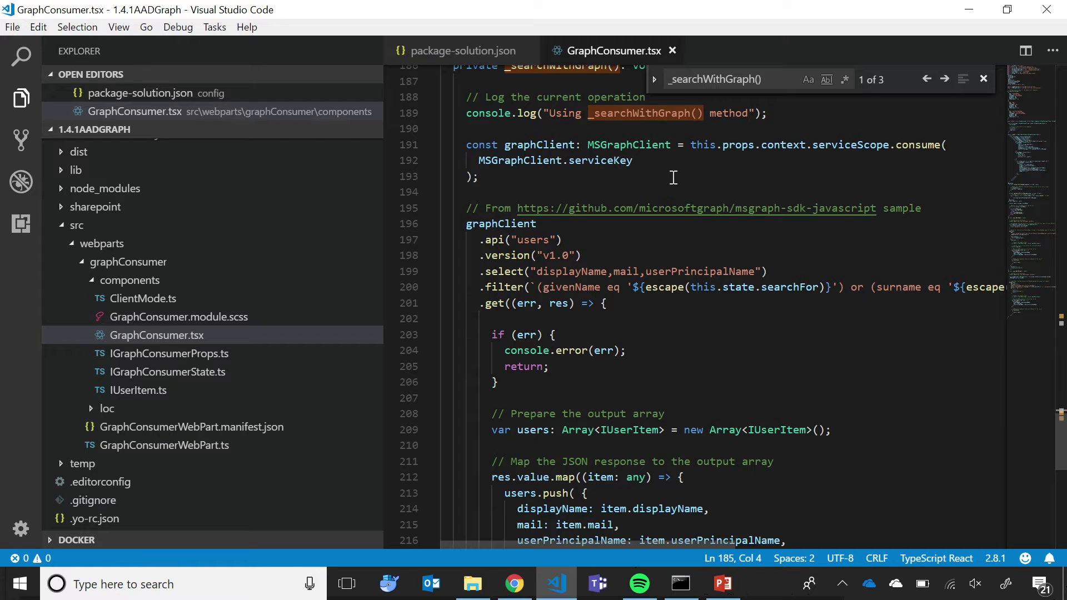
Step: Review the User.ReadBasic.All request in package-solution.json, locate sp-fx-ms-graph.sppkg, and bring up Apps for SharePoint
left_click(467, 240)
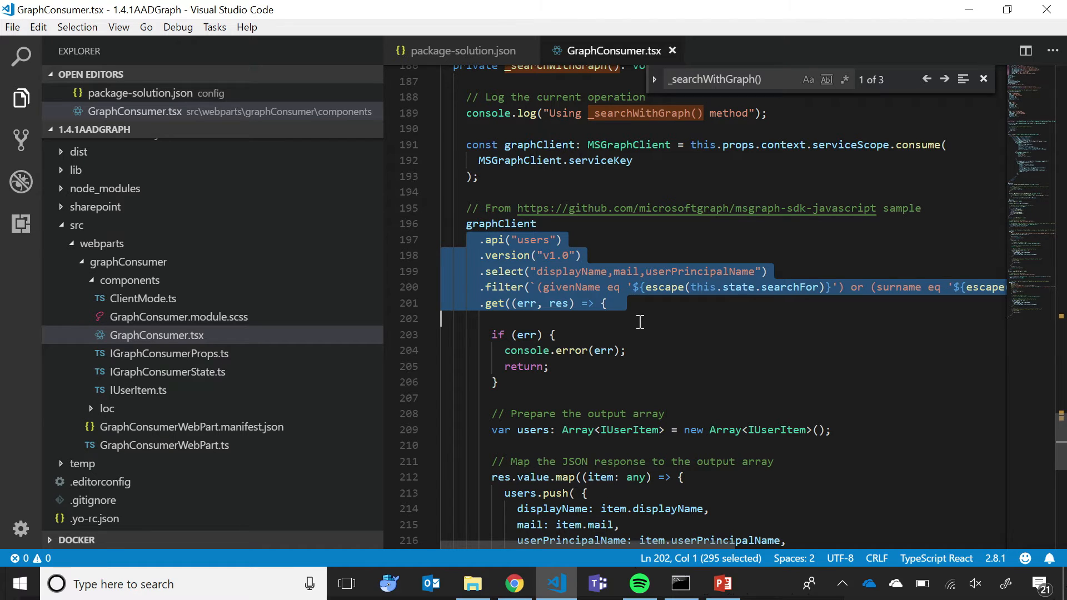
mouse_move(566, 90)
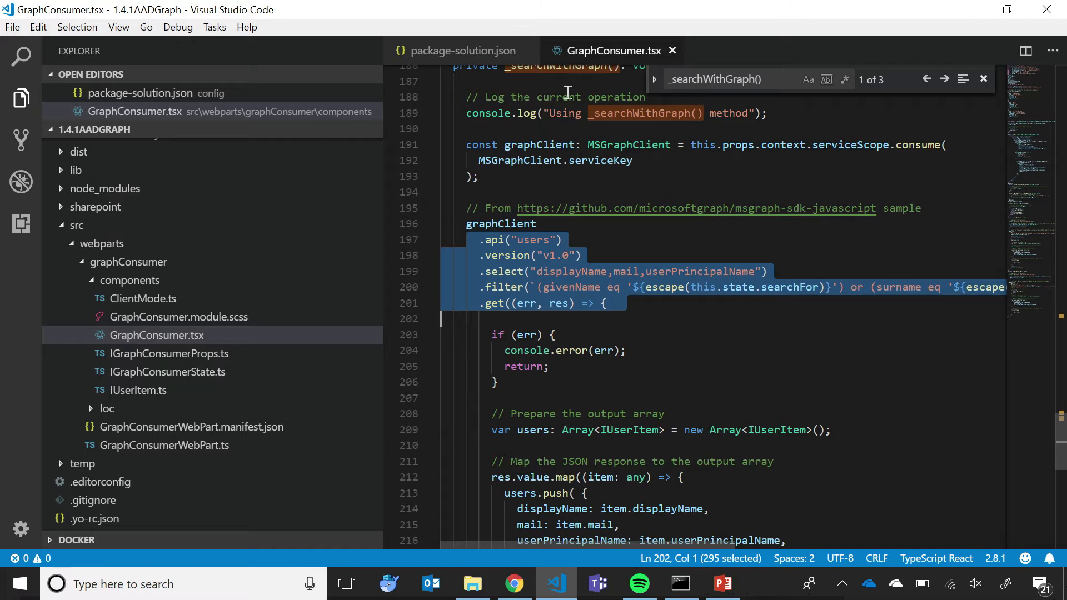
left_click(463, 50)
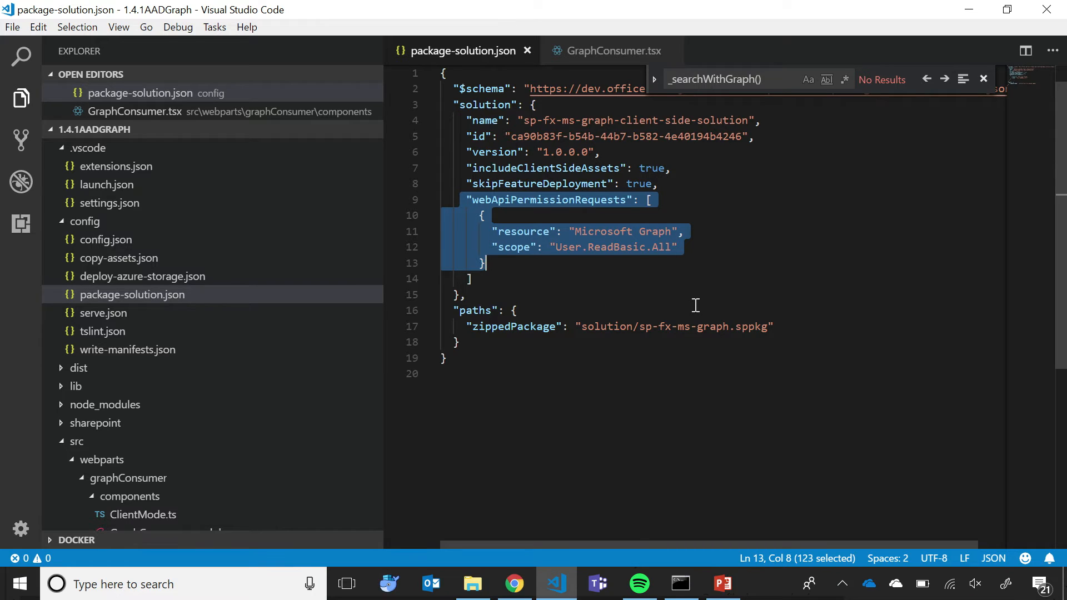
key("alt+tab")
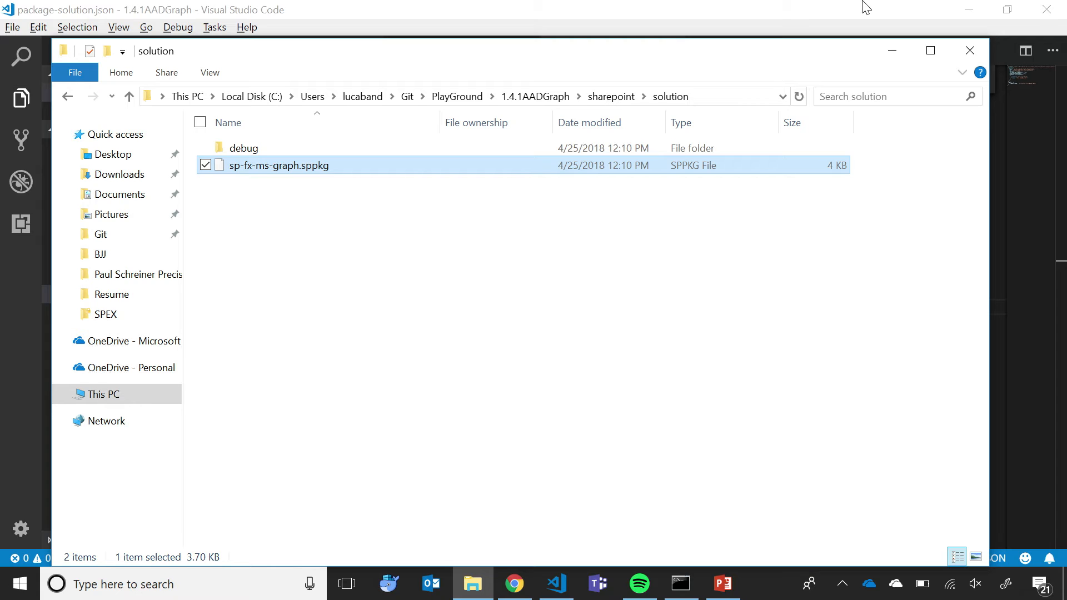
left_click(513, 584)
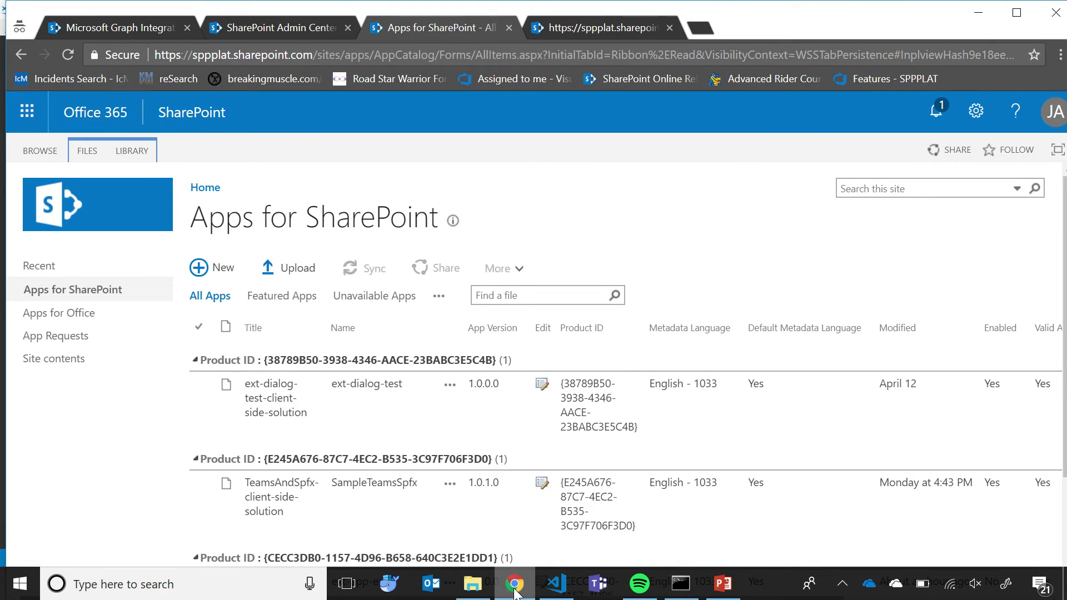
Step: Upload sp-fx-ms-graph.sppkg to the app catalog and deploy it as available to all sites
left_click(473, 584)
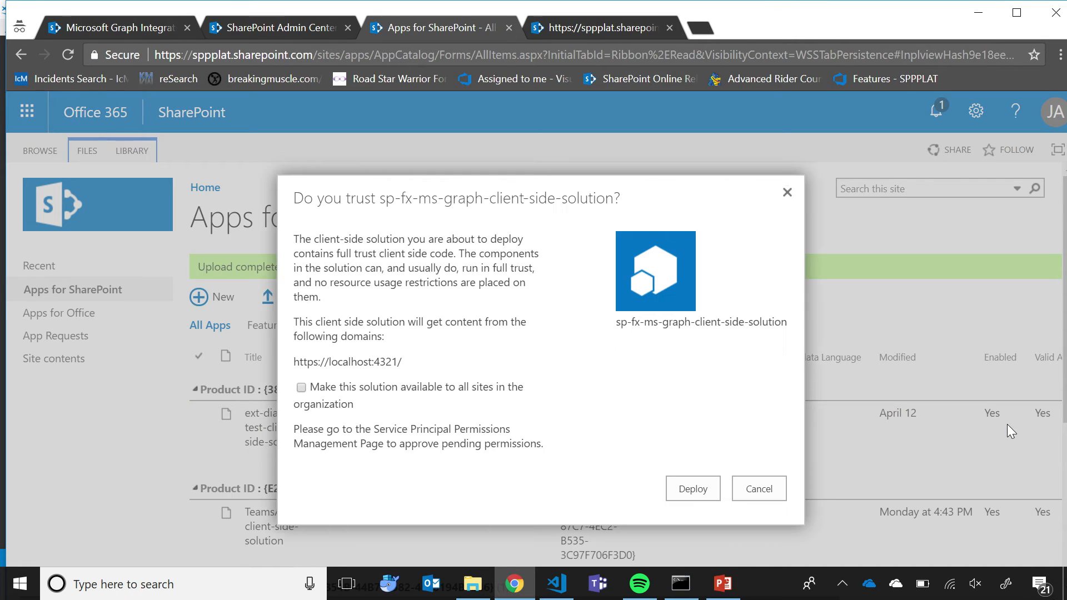
mouse_move(940, 321)
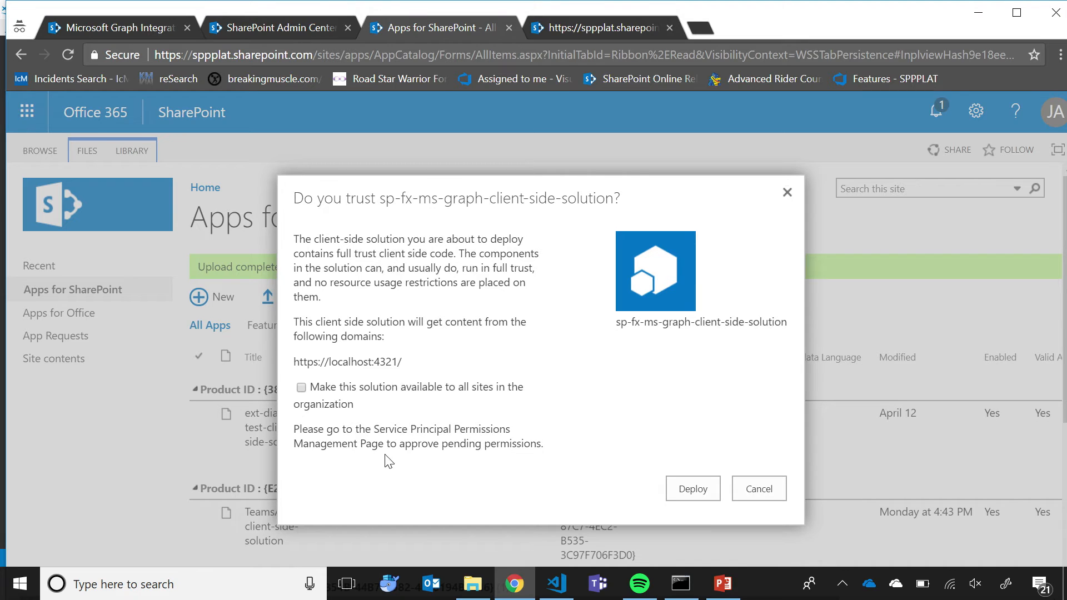
mouse_move(452, 460)
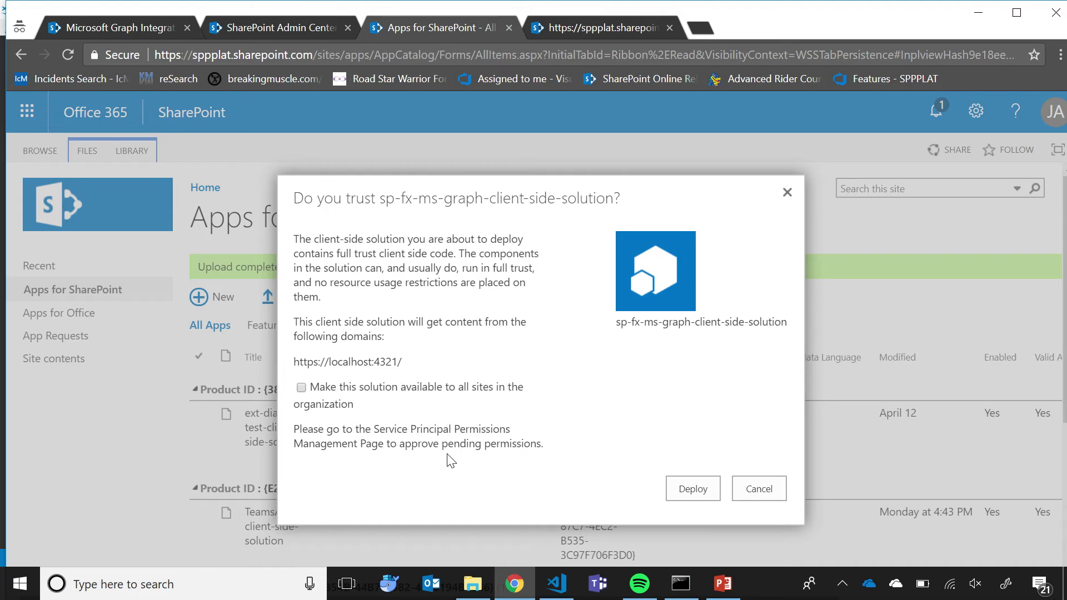
mouse_move(474, 363)
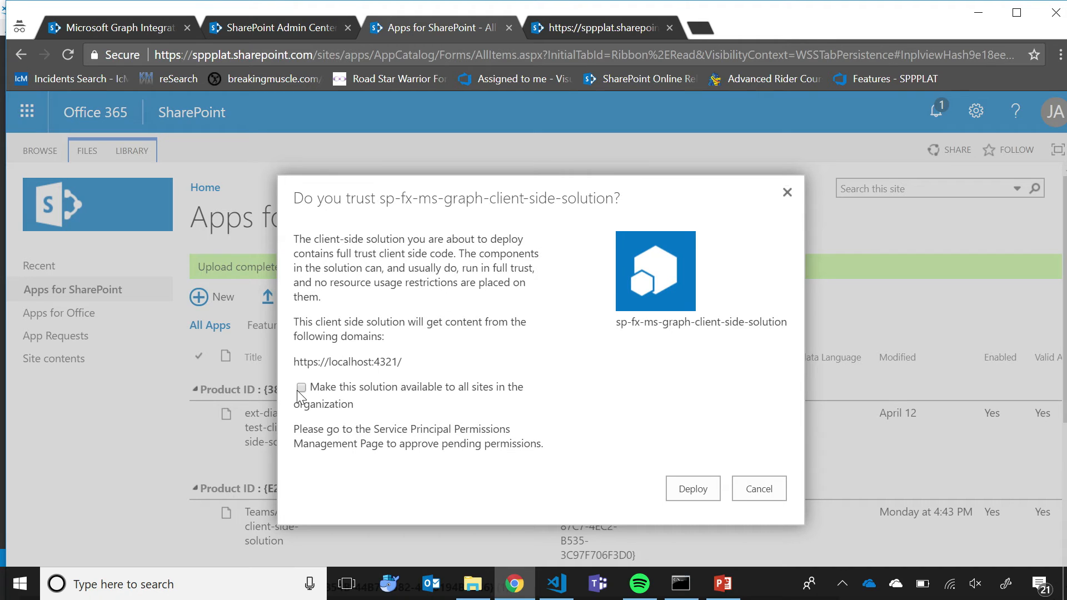
left_click(301, 387)
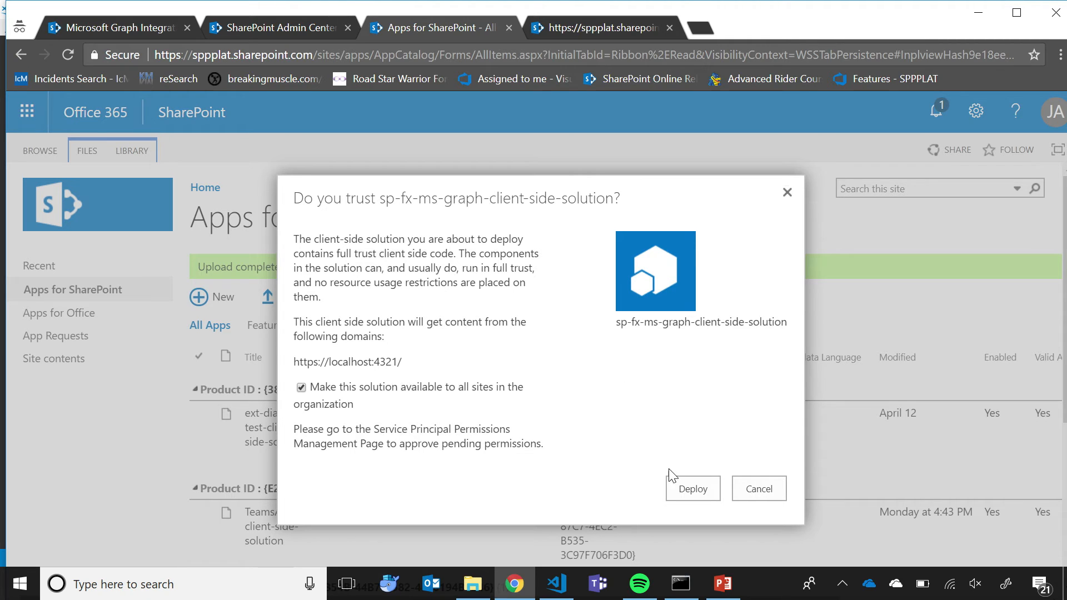
left_click(692, 489)
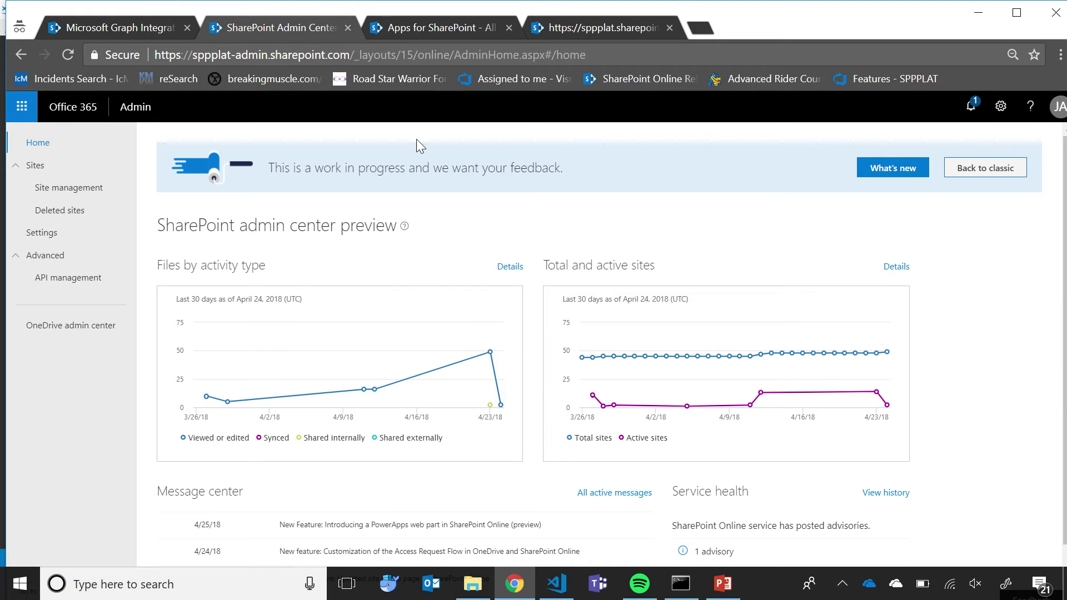
mouse_move(578, 290)
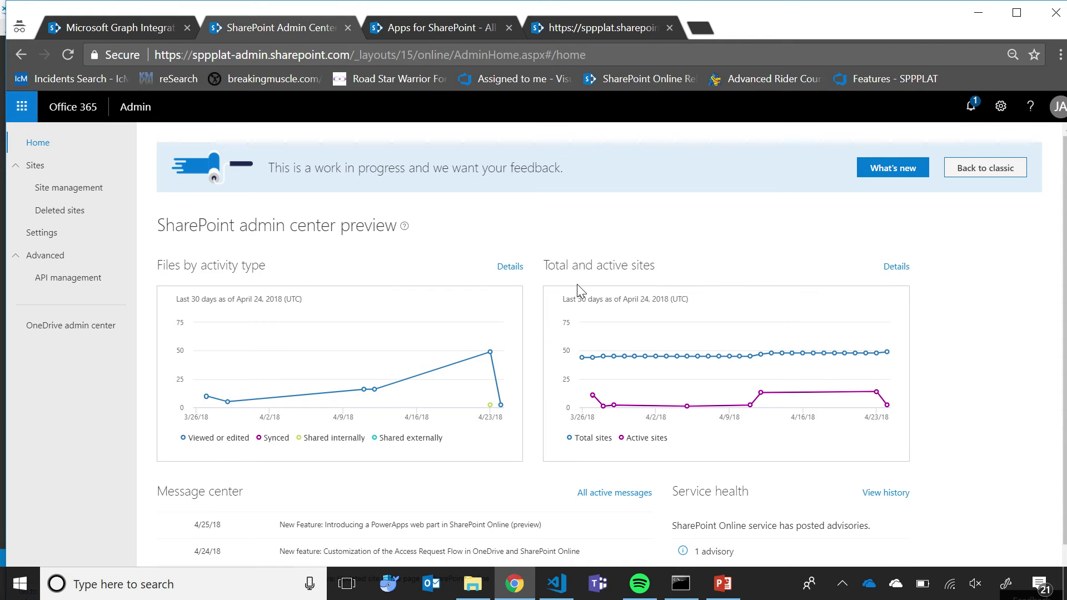
Step: Approve the pending Microsoft Graph User.ReadBasic.All request under API management
left_click(68, 278)
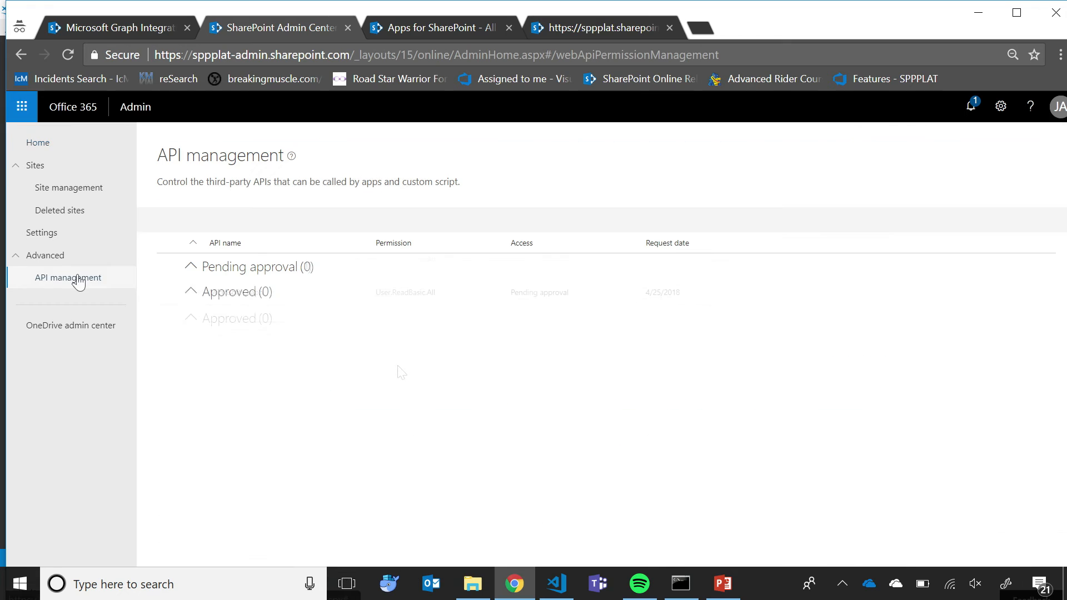
left_click(68, 278)
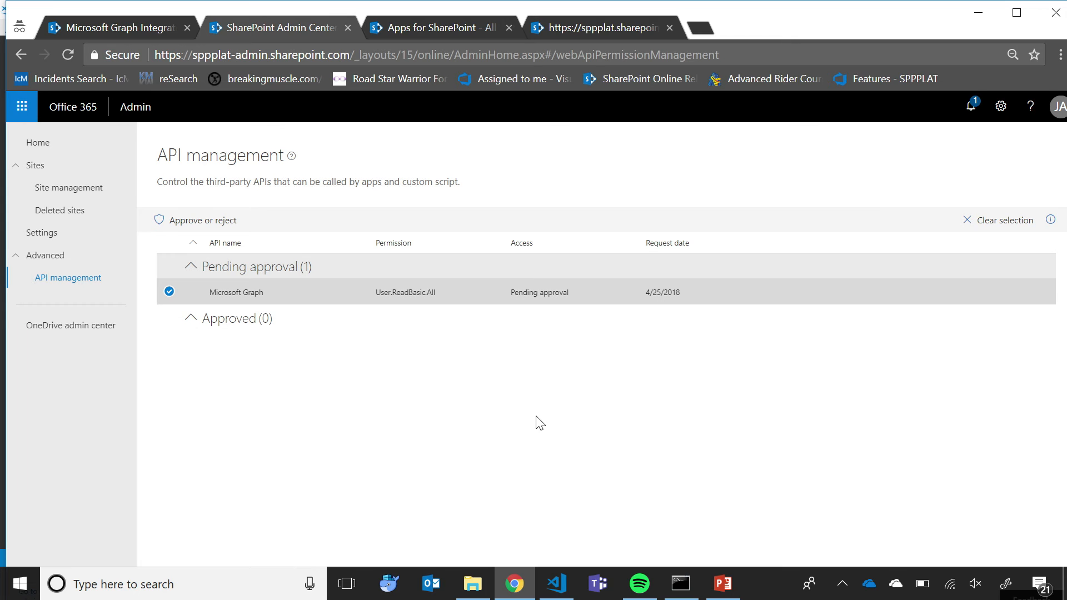
left_click(202, 220)
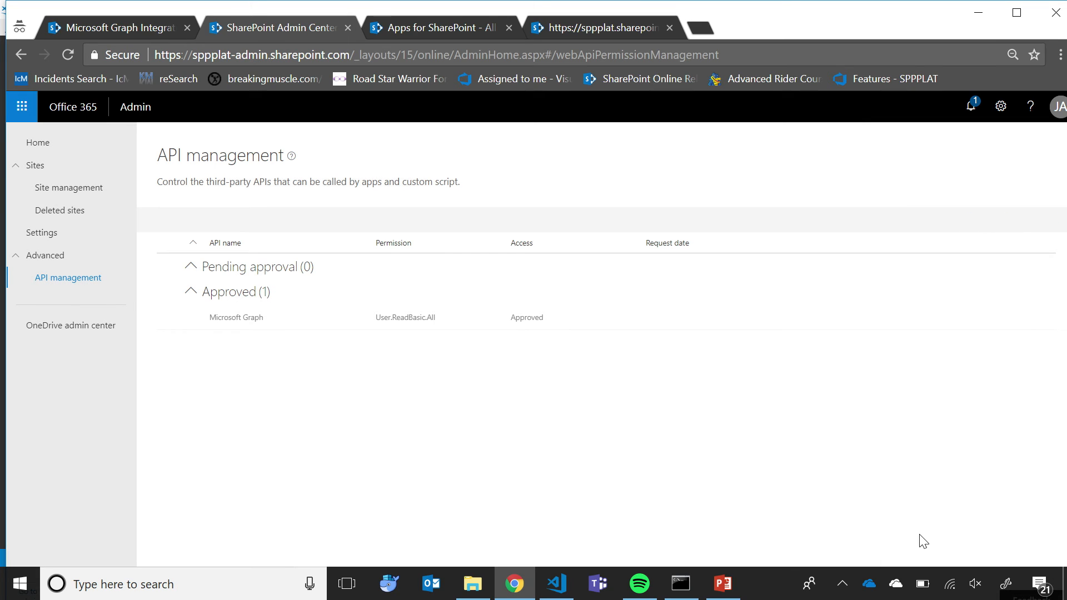
mouse_move(614, 375)
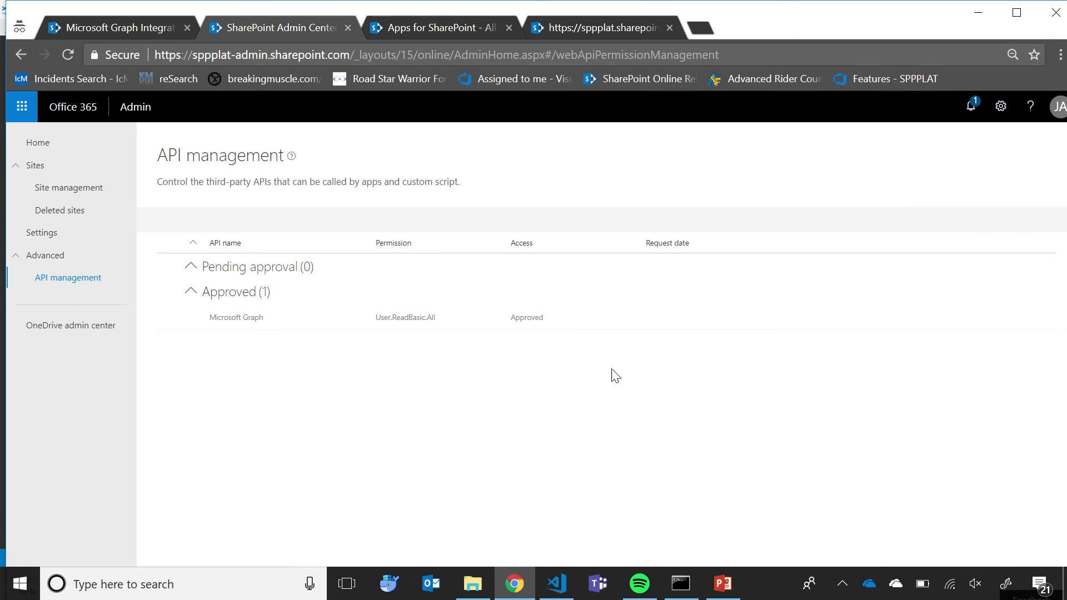
mouse_move(569, 402)
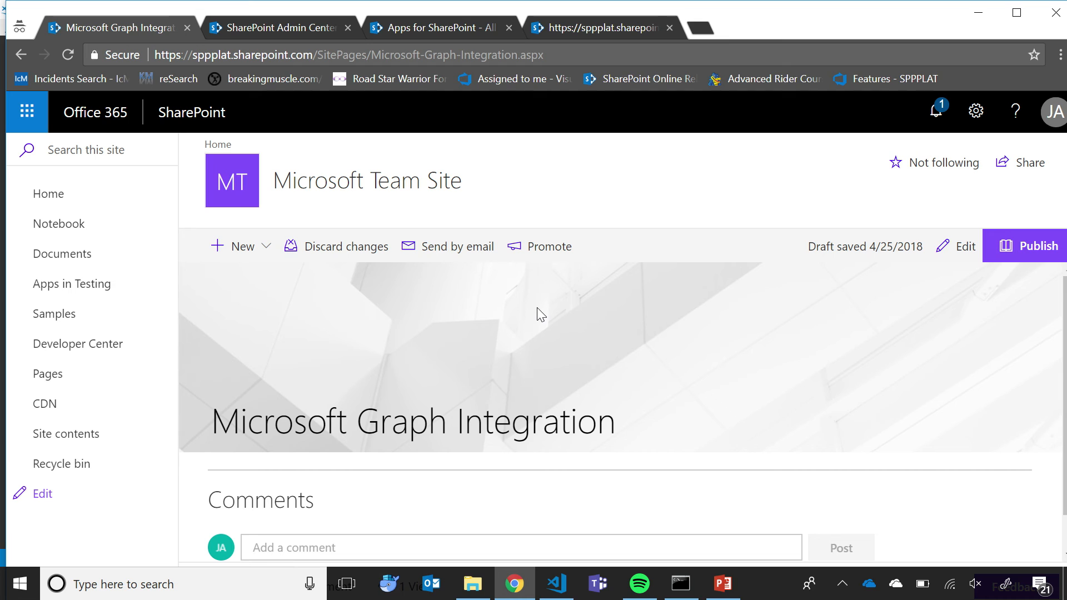
mouse_move(926, 250)
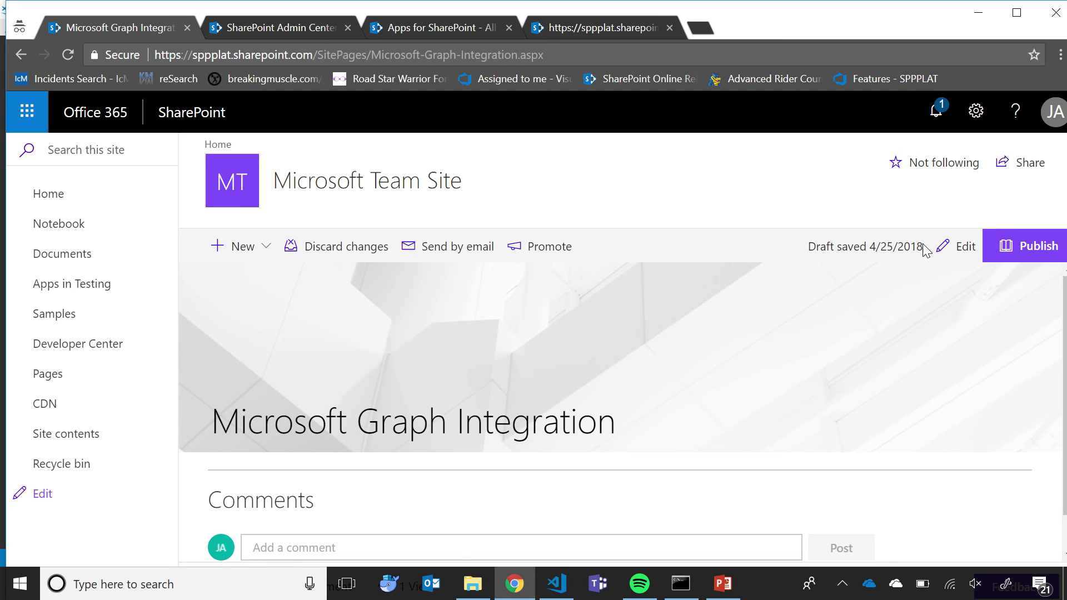
Step: Edit the Microsoft Graph Integration page and search the web part for 'james' to list James Admin
left_click(965, 247)
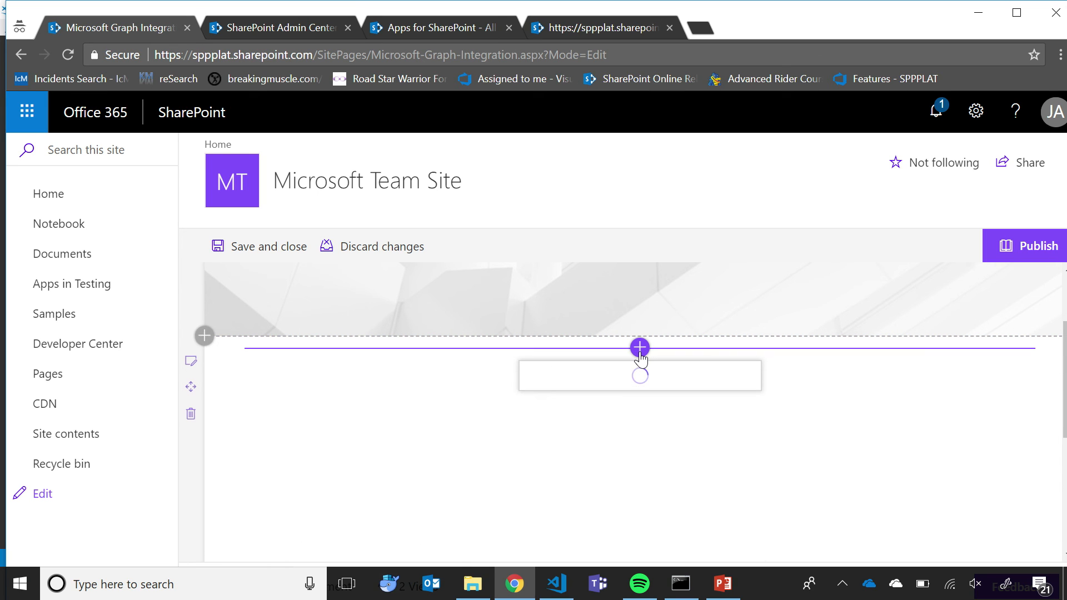
left_click(639, 347)
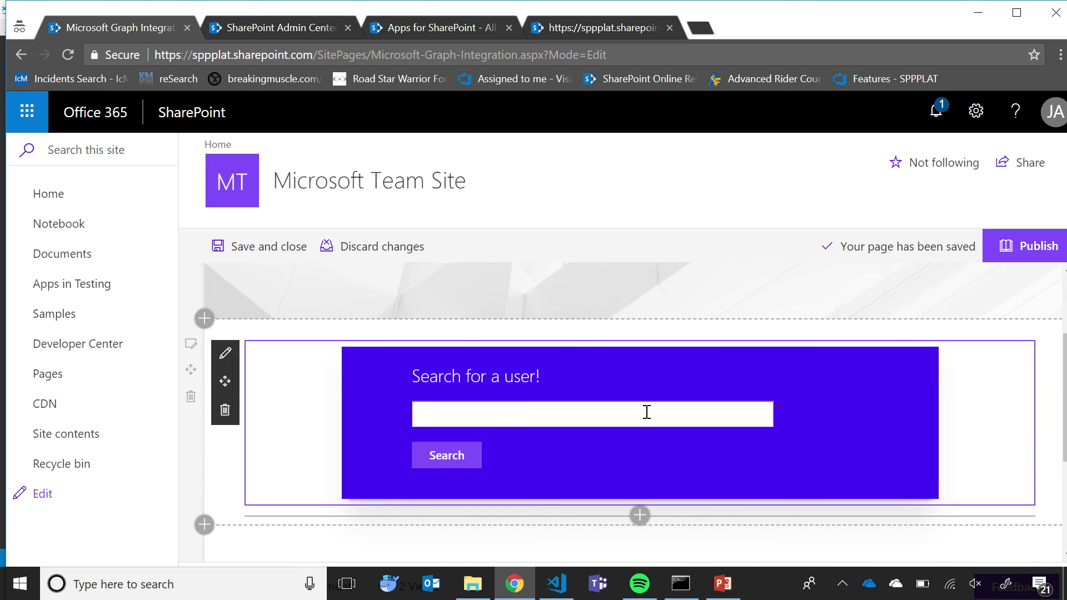
type("james")
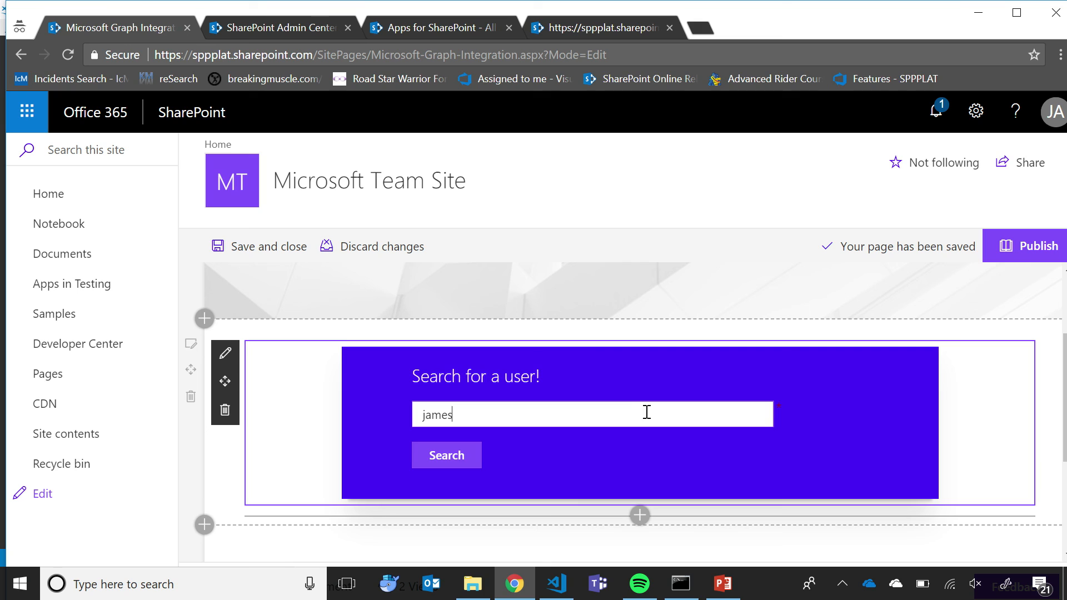
left_click(447, 456)
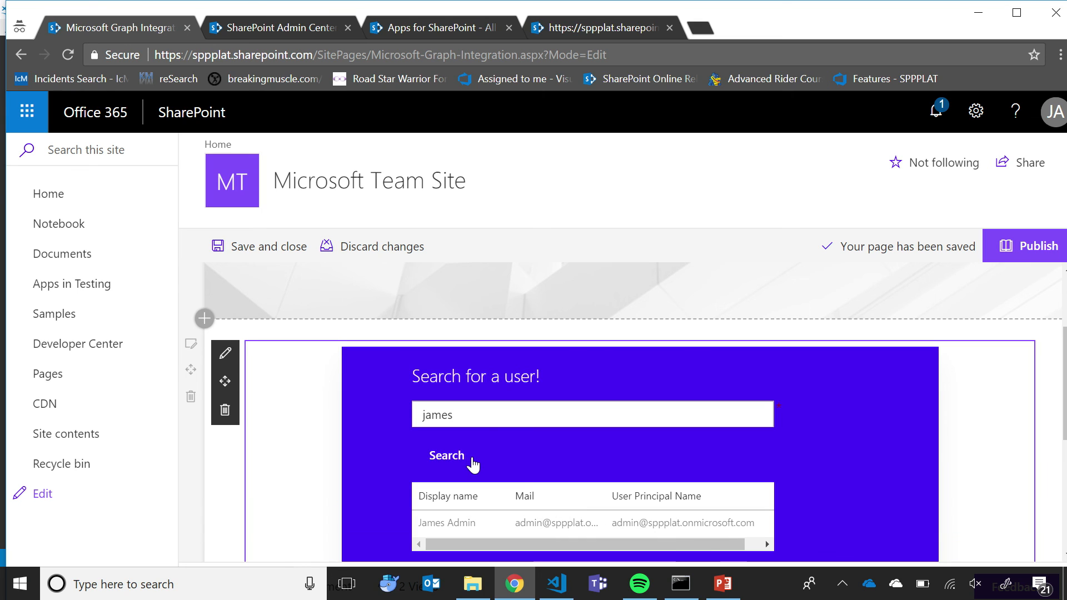